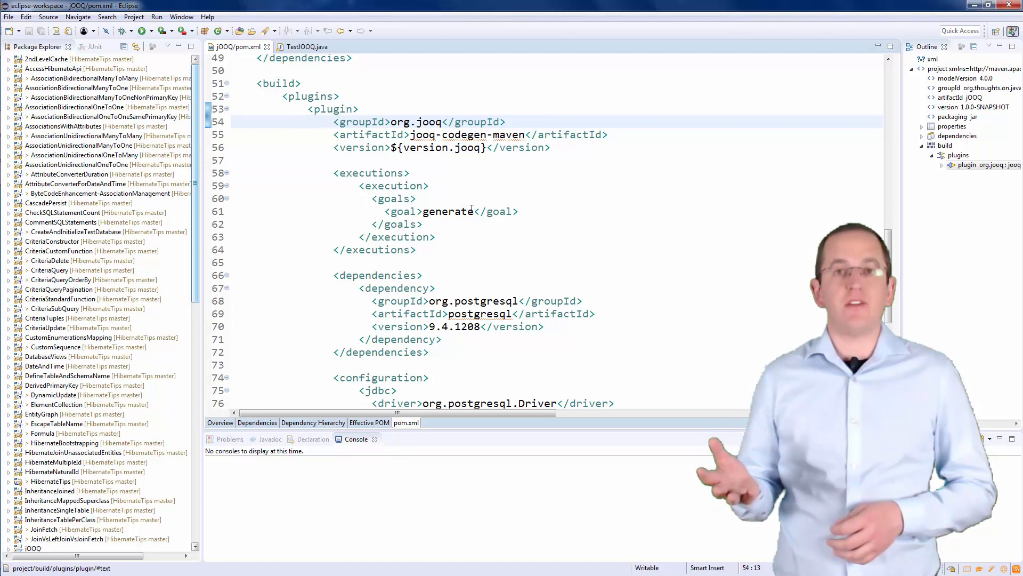
# Step: Review the codegen plugin's generate goal in pom.xml and expand target/generated-sources/jooq in Package Explorer
pyautogui.doubleClick(448, 211)
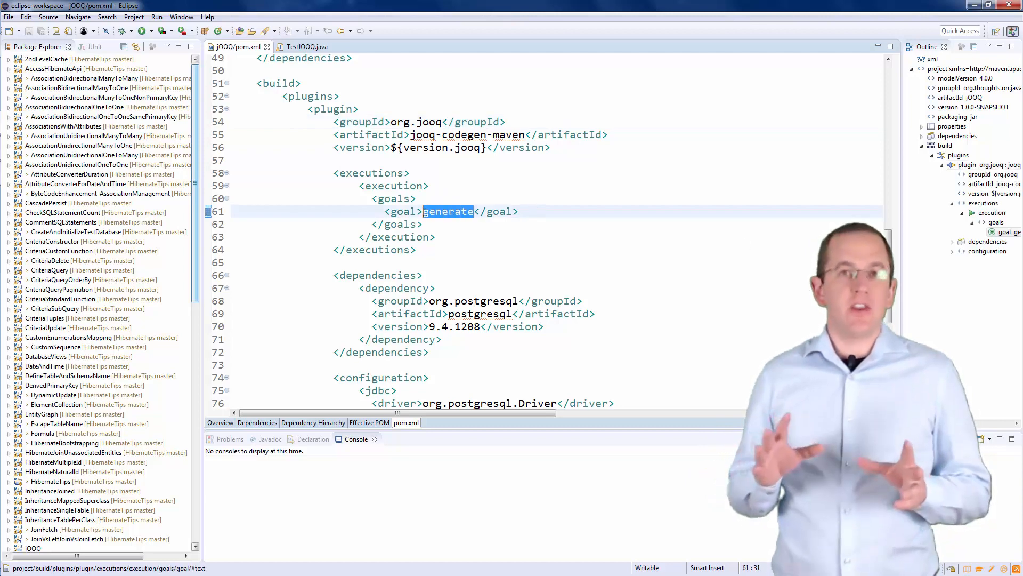
pyautogui.scroll(-3)
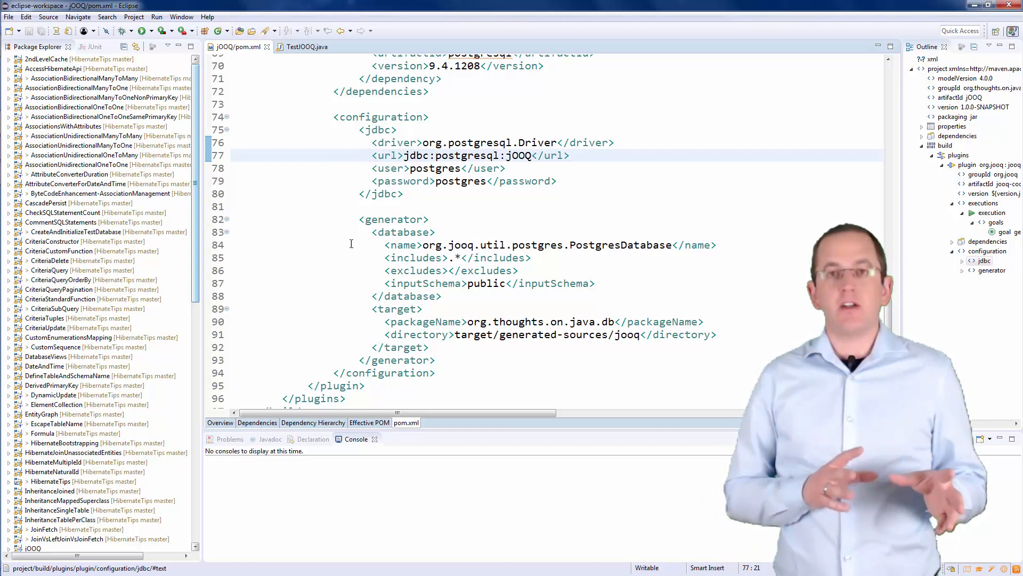
pyautogui.click(358, 320)
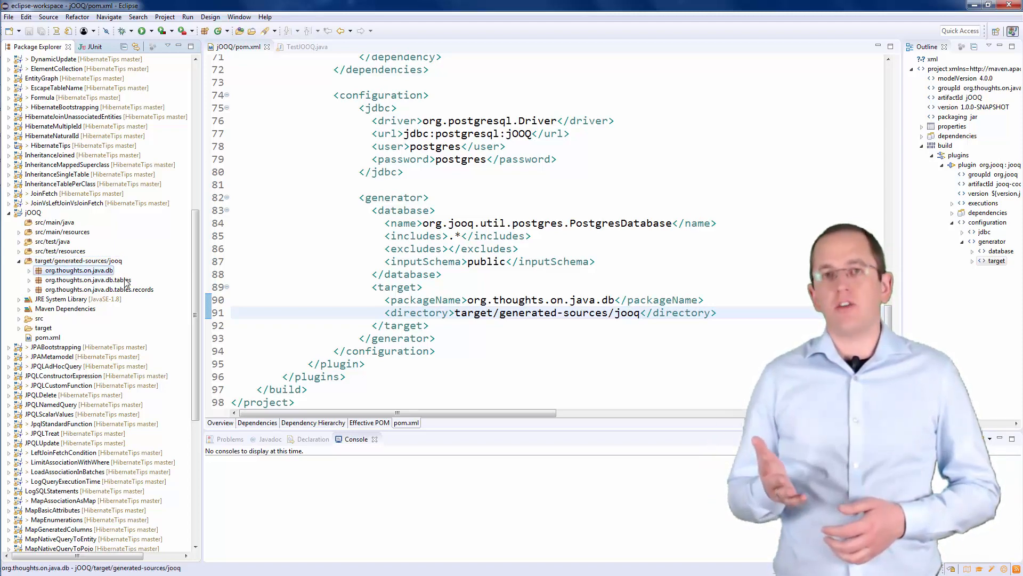
# Step: Browse the generated org.thoughts.on.java.db, tables and records packages in Package Explorer
pyautogui.click(86, 279)
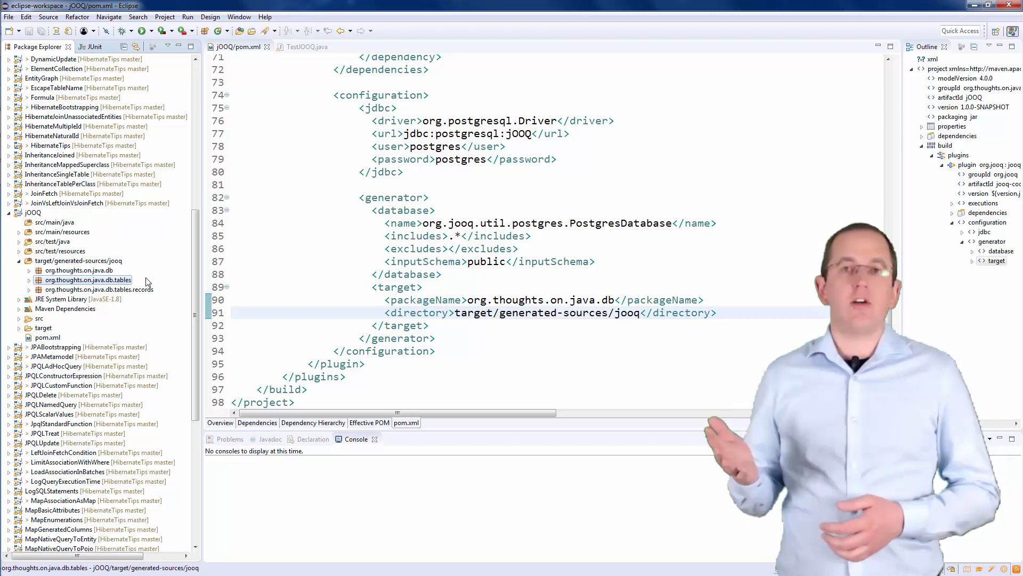
pyautogui.moveTo(138, 293)
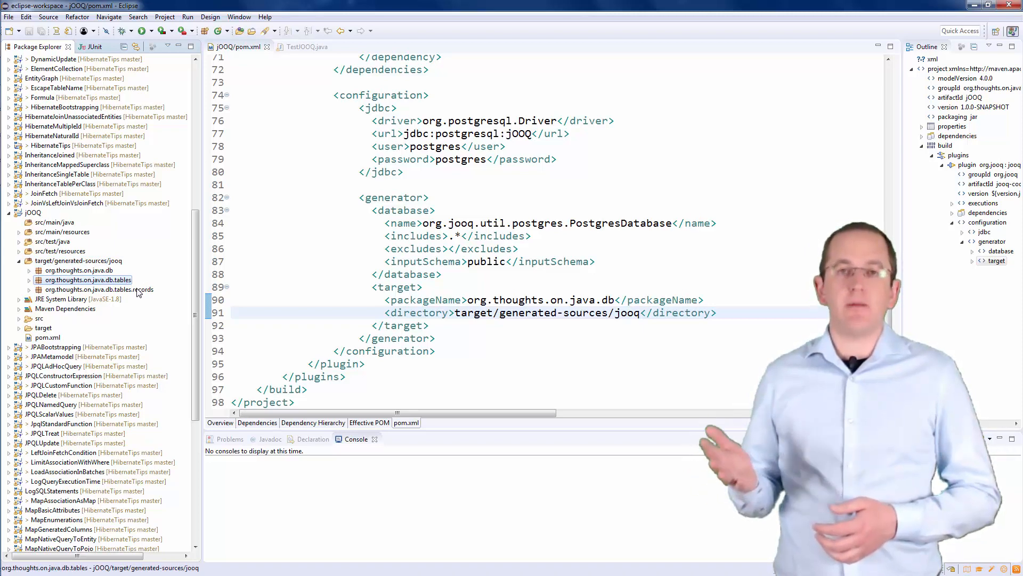
pyautogui.click(98, 289)
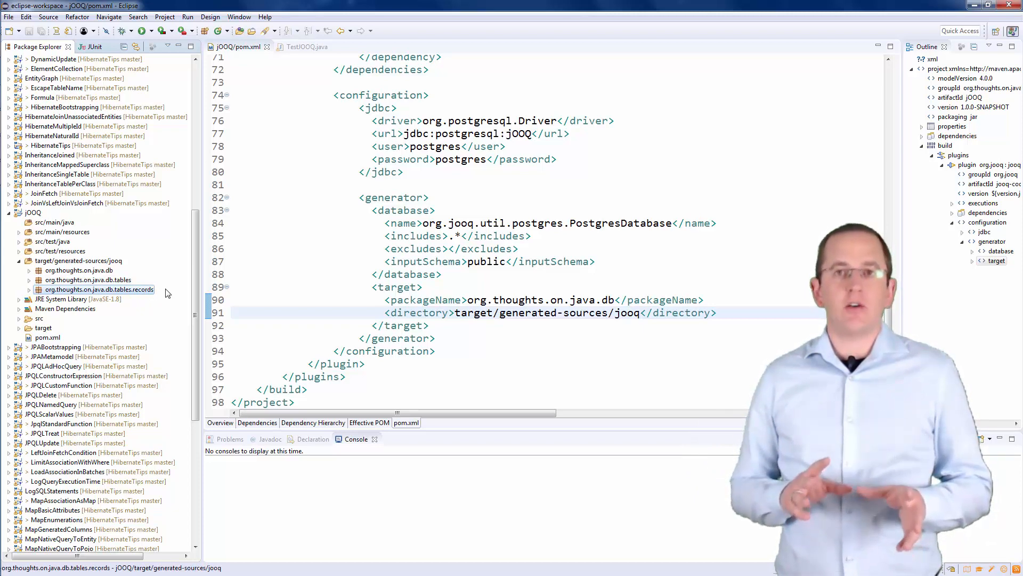
pyautogui.click(78, 269)
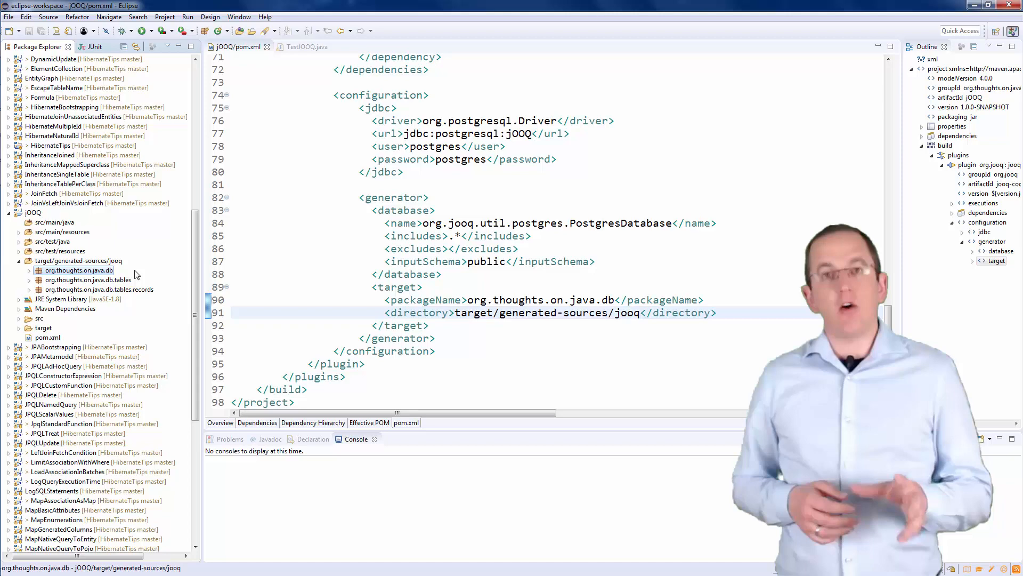
pyautogui.click(88, 279)
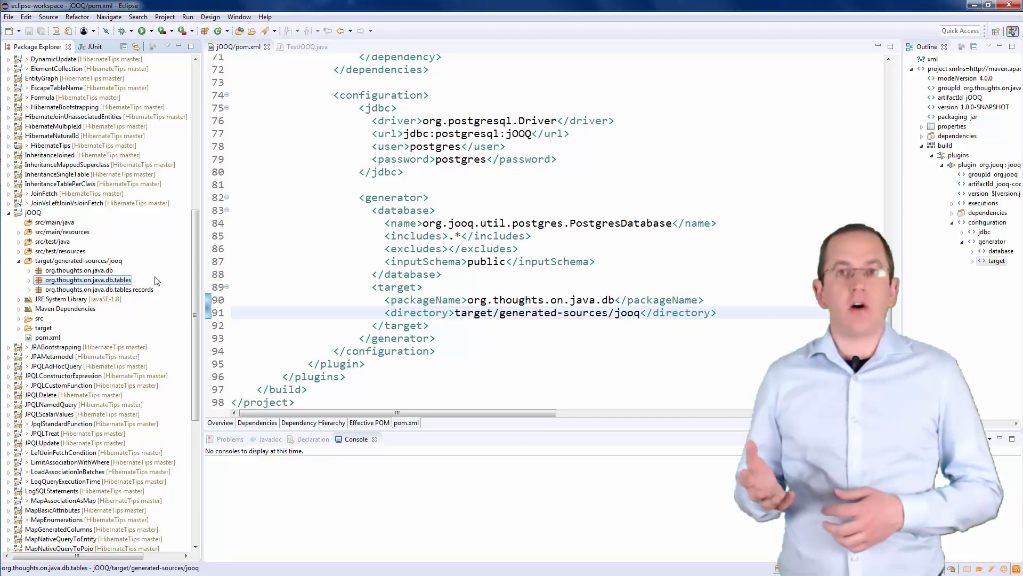
pyautogui.click(98, 289)
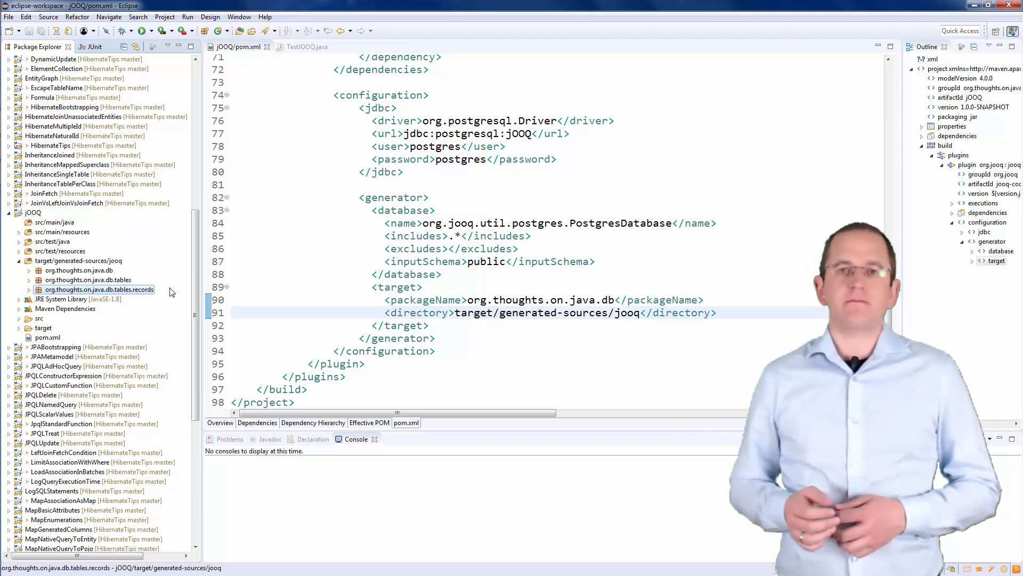
# Step: Switch to the TestJOOQ.java editor showing the testSelectAllBooks method
pyautogui.click(303, 46)
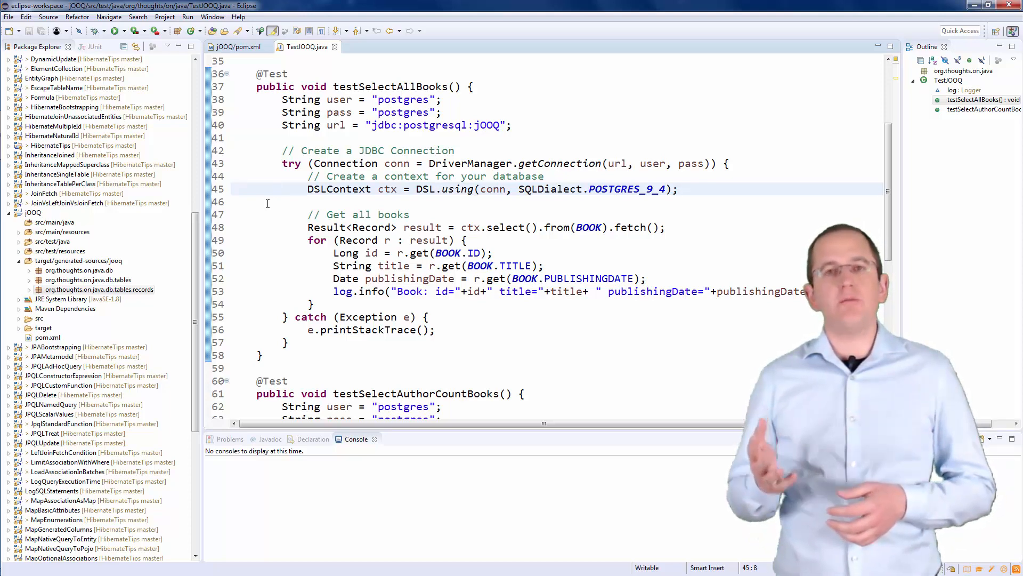
pyautogui.click(281, 225)
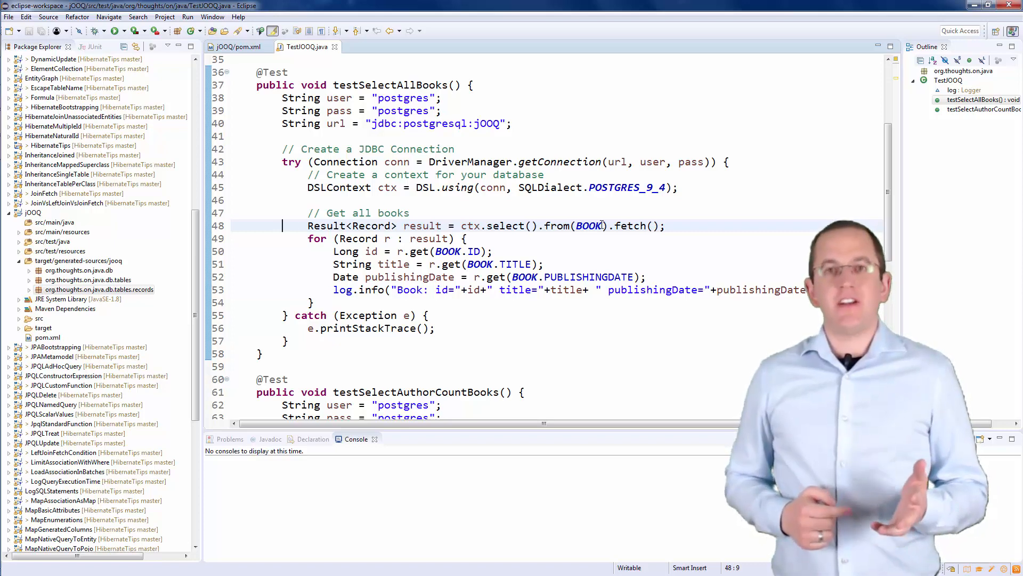
pyautogui.doubleClick(588, 225)
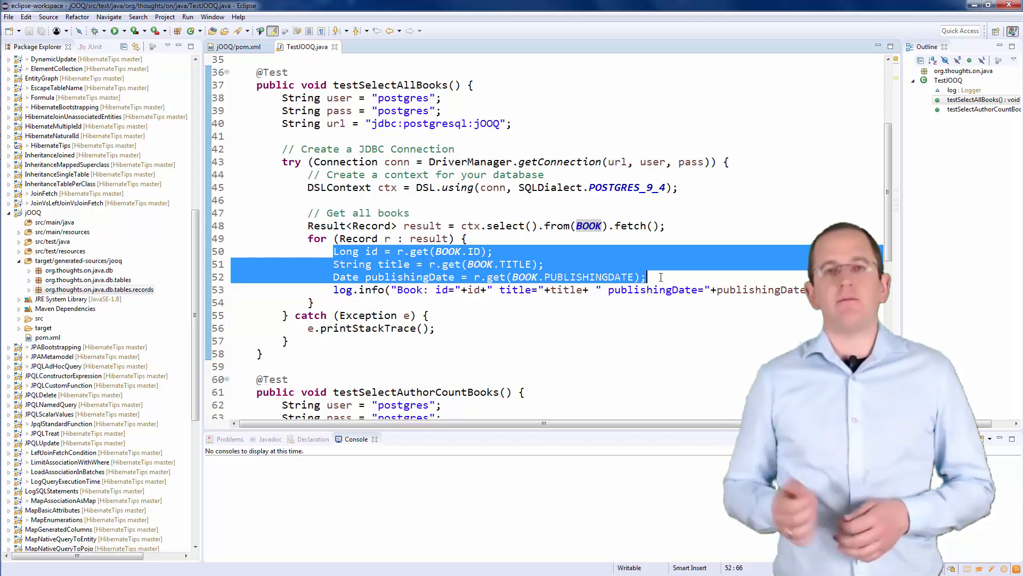
# Step: Scroll TestJOOQ.java down to the testSelectAuthorCountBooks method joining AUTHOR and BOOK_AUTHOR
pyautogui.scroll(-3)
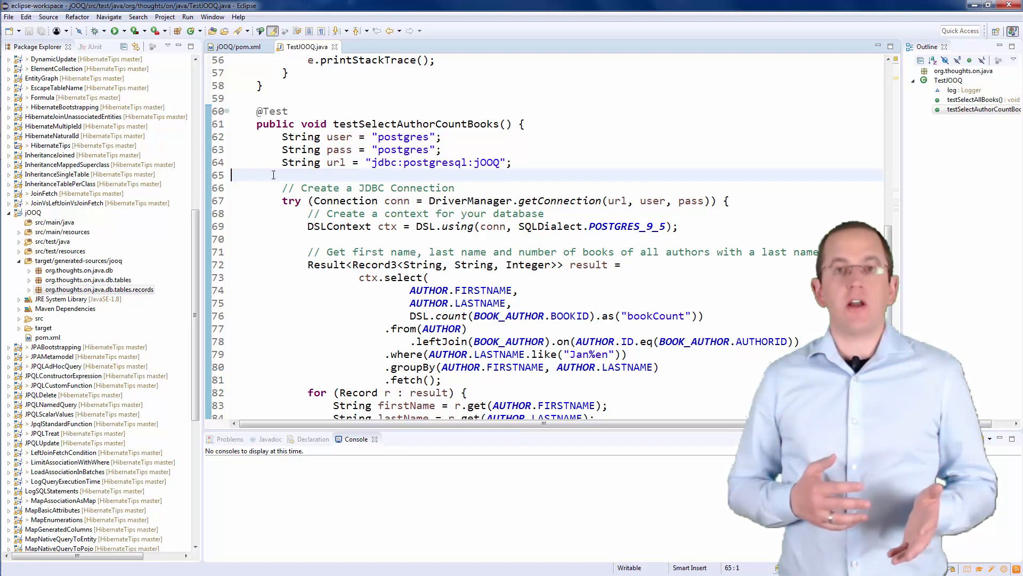
pyautogui.click(295, 302)
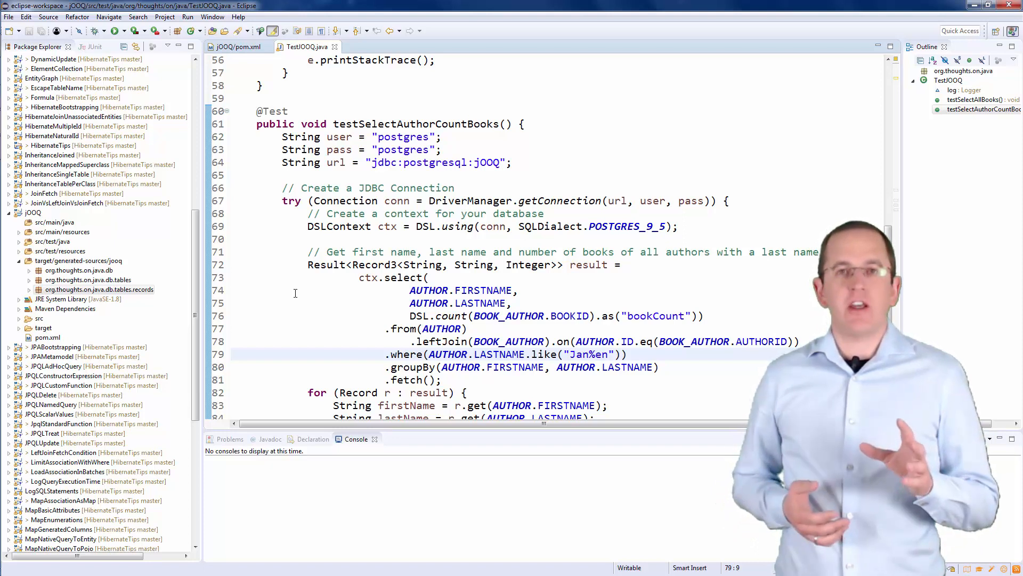
pyautogui.doubleClick(448, 354)
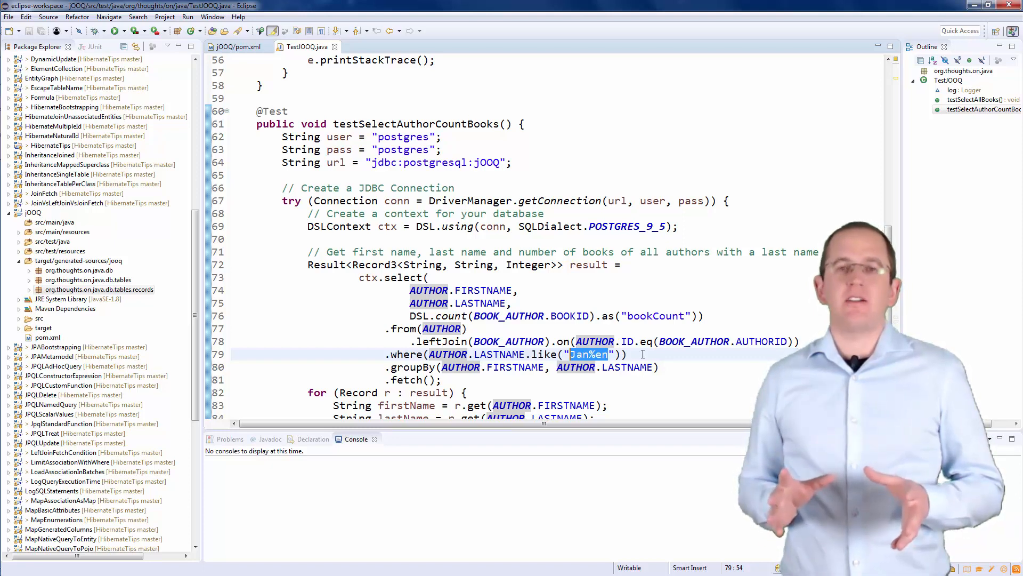
pyautogui.click(346, 366)
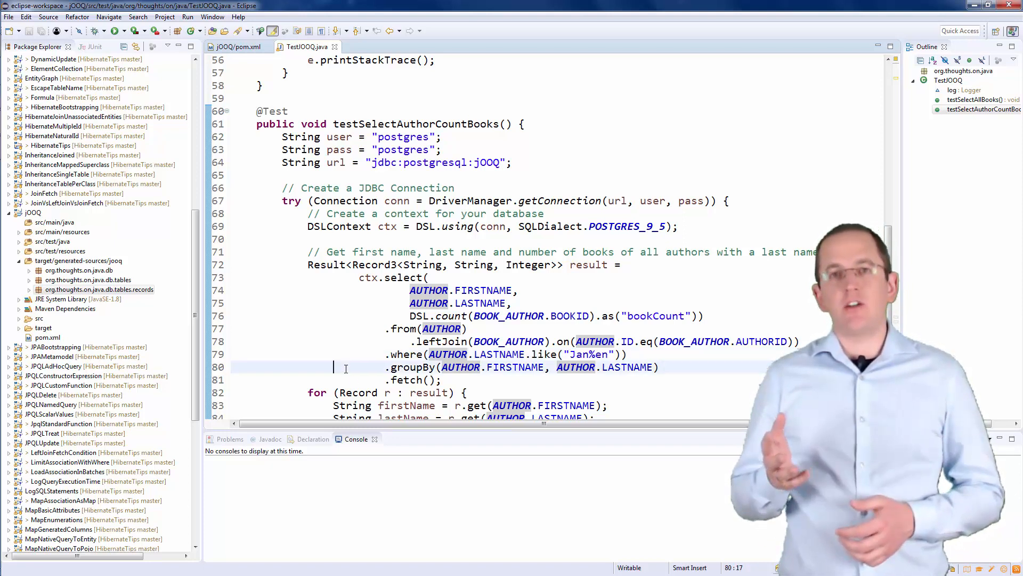